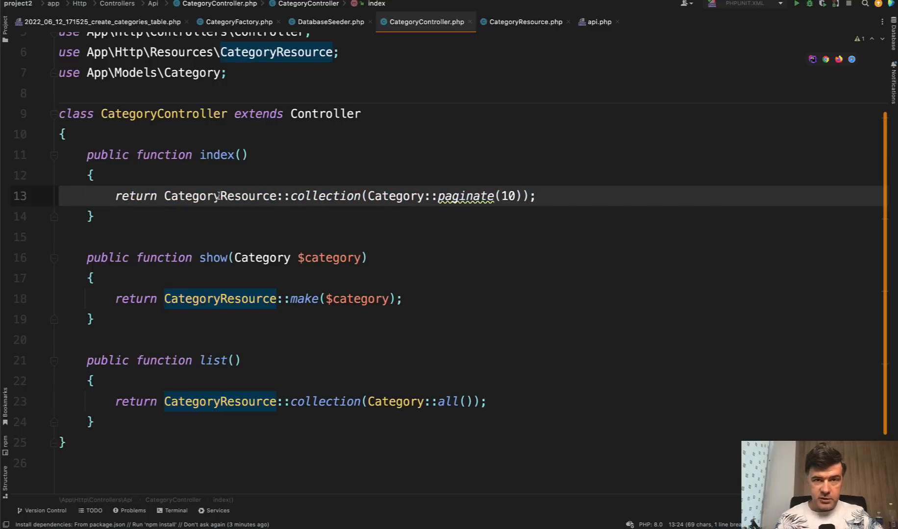
mouse_move(513, 158)
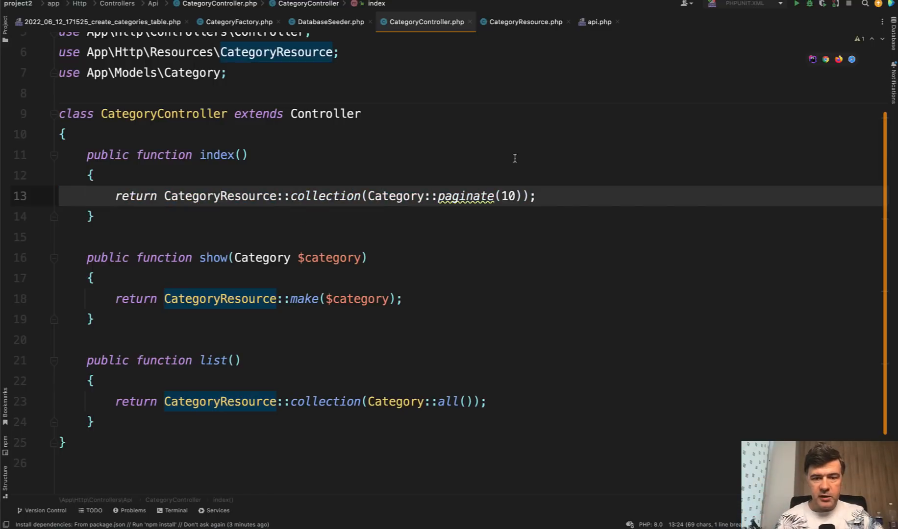
mouse_move(483, 220)
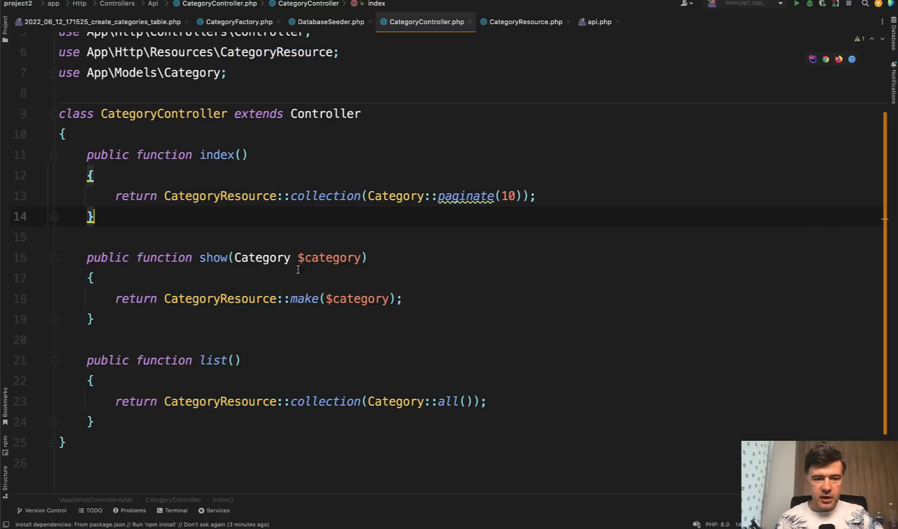
mouse_move(317, 285)
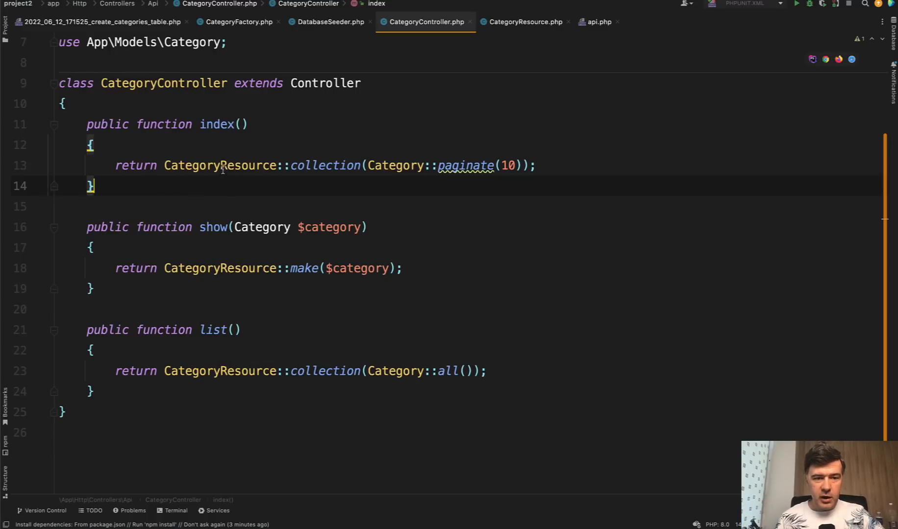
Step: Review CategoryResource's toArray returning id, name and a 50-character description
left_click(521, 22)
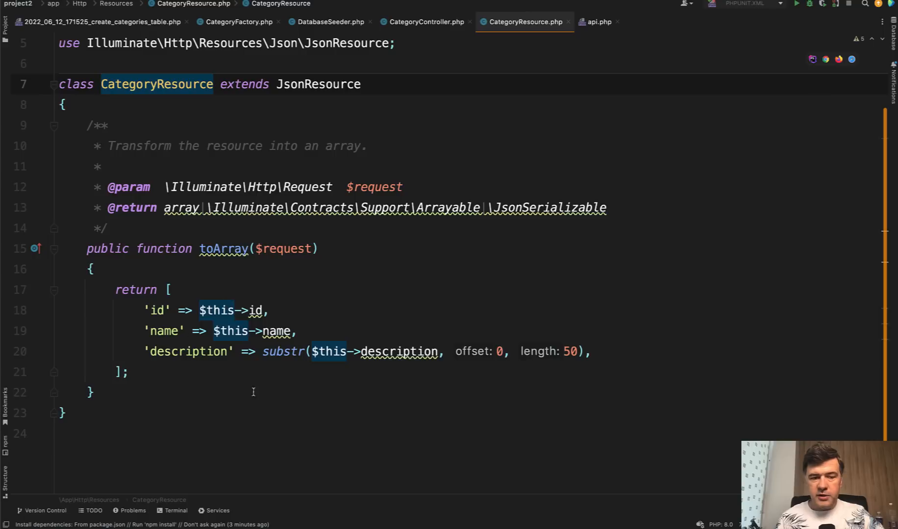
mouse_move(276, 331)
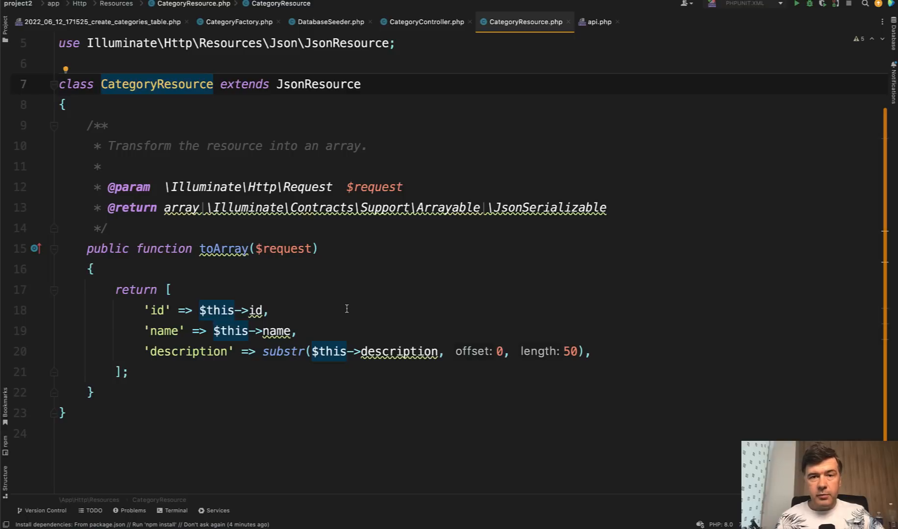
key("ctrl+tab")
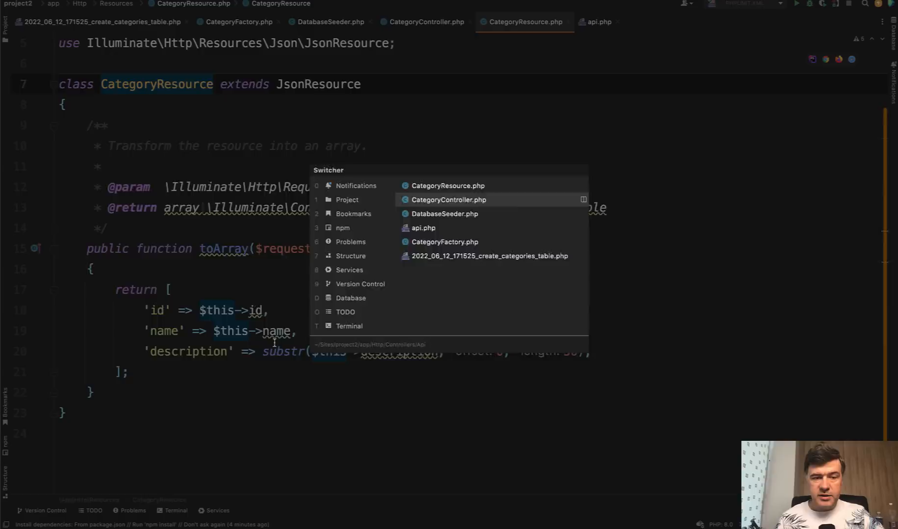
Step: Scroll the laraveldaily.teachable.com course list, then switch through TablePlus to Postman
left_click(448, 199)
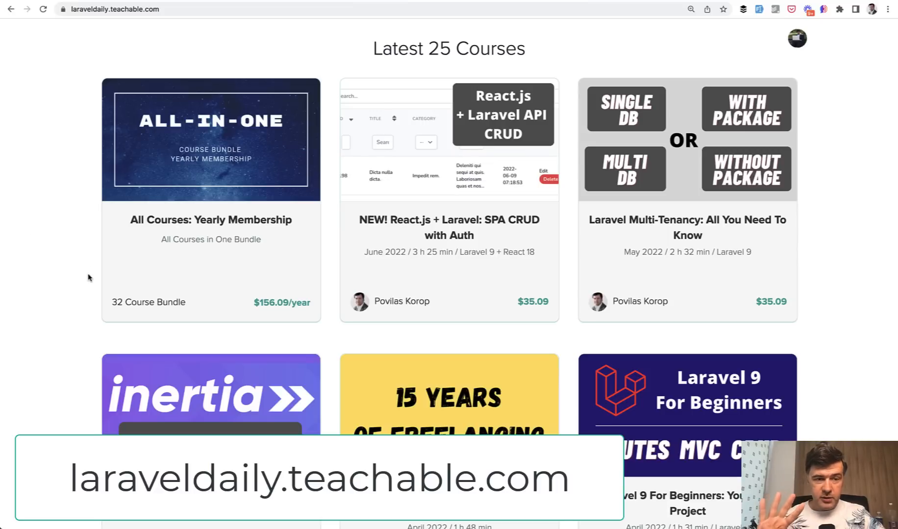
scroll("down", 3)
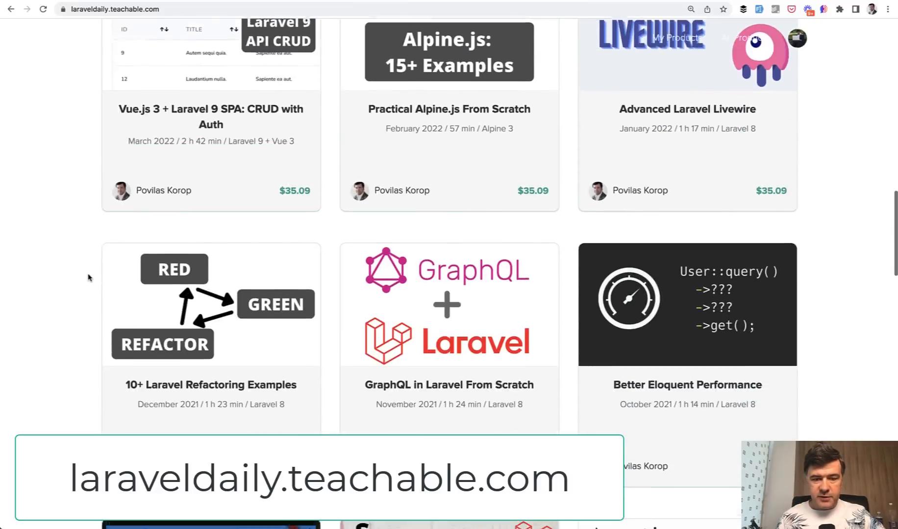
scroll("down", 3)
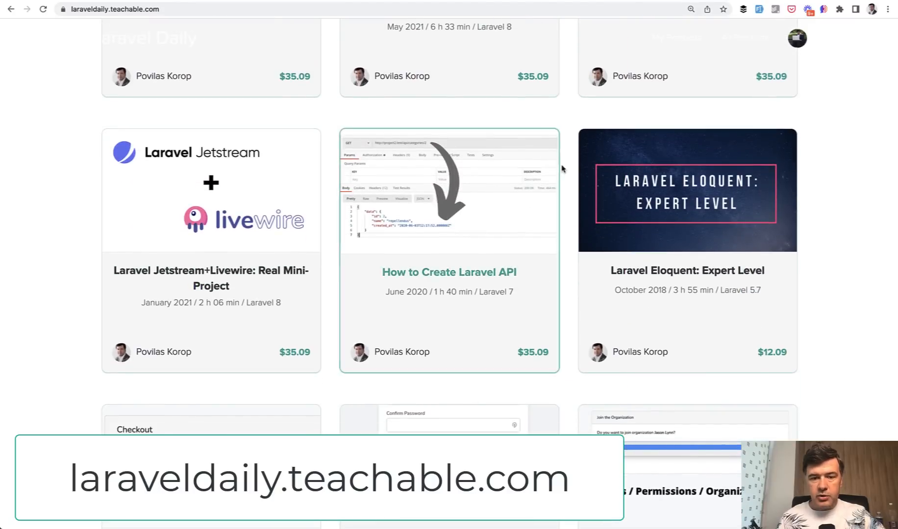
mouse_move(329, 229)
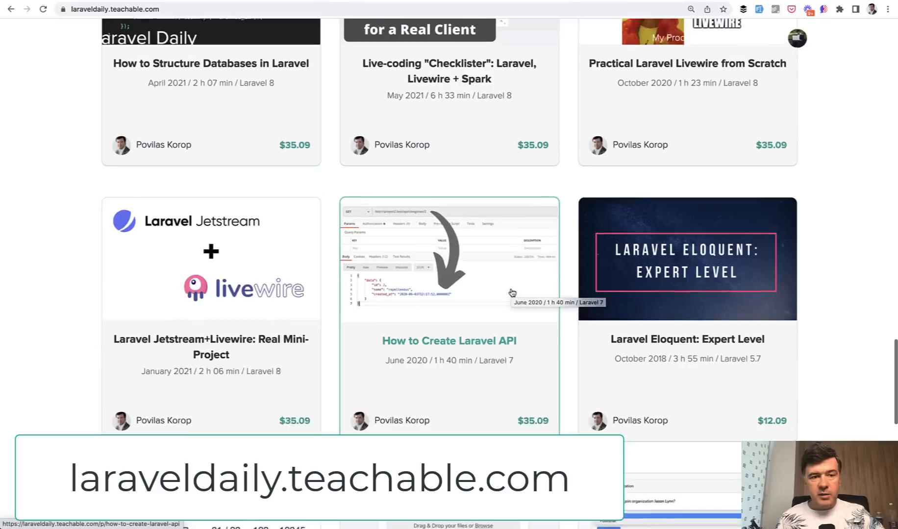
scroll("down", 3)
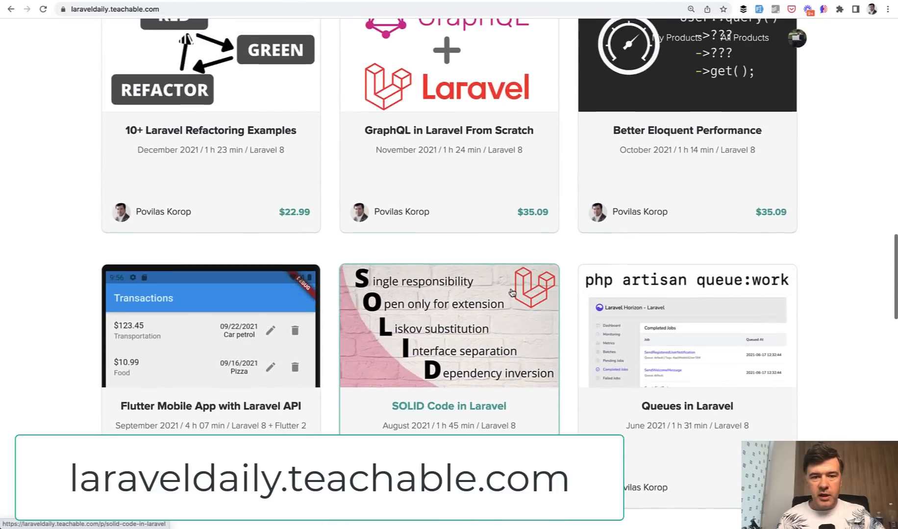
scroll("down", 3)
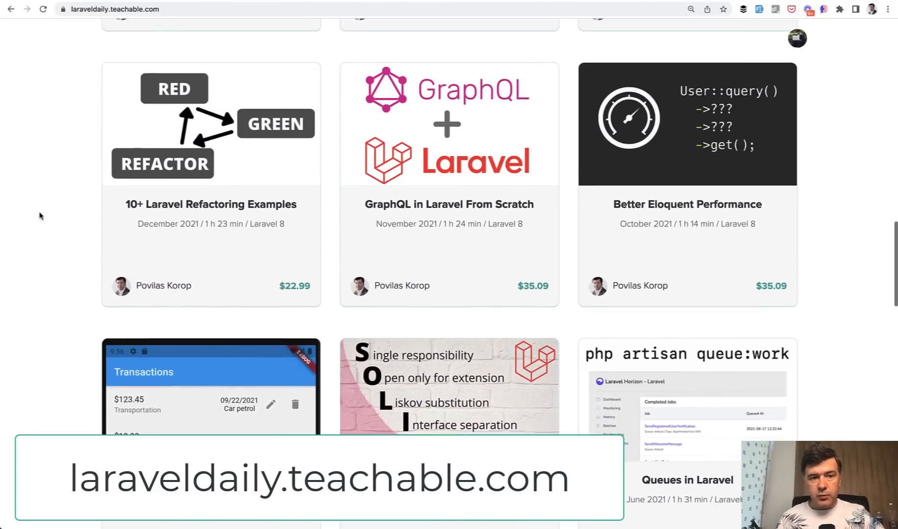
scroll("down", 3)
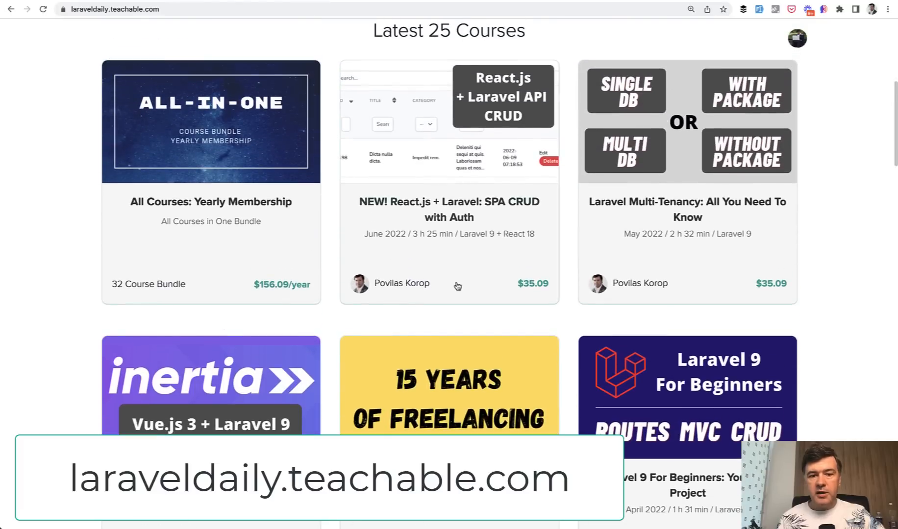
mouse_move(504, 180)
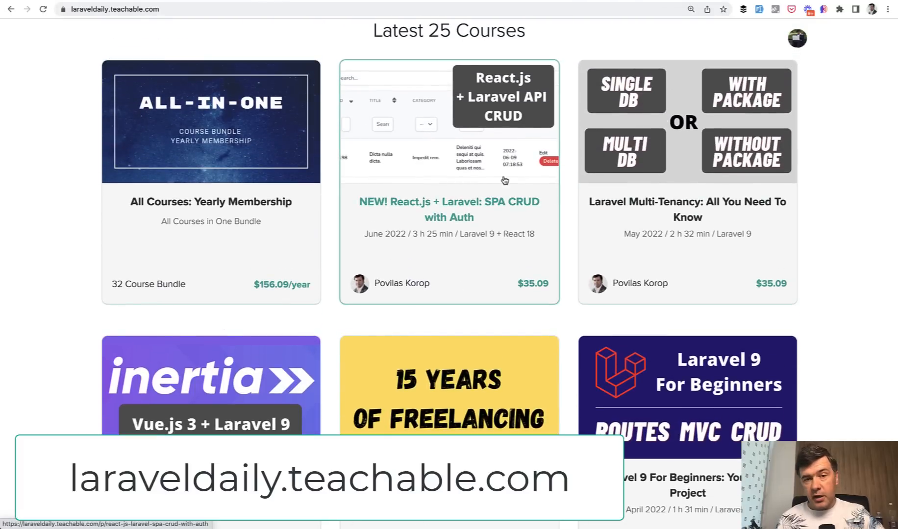
mouse_move(359, 183)
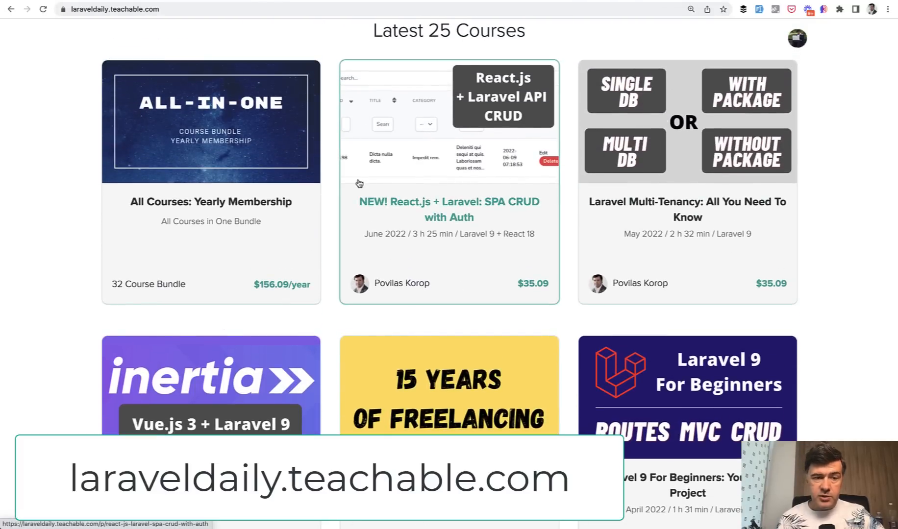
mouse_move(41, 265)
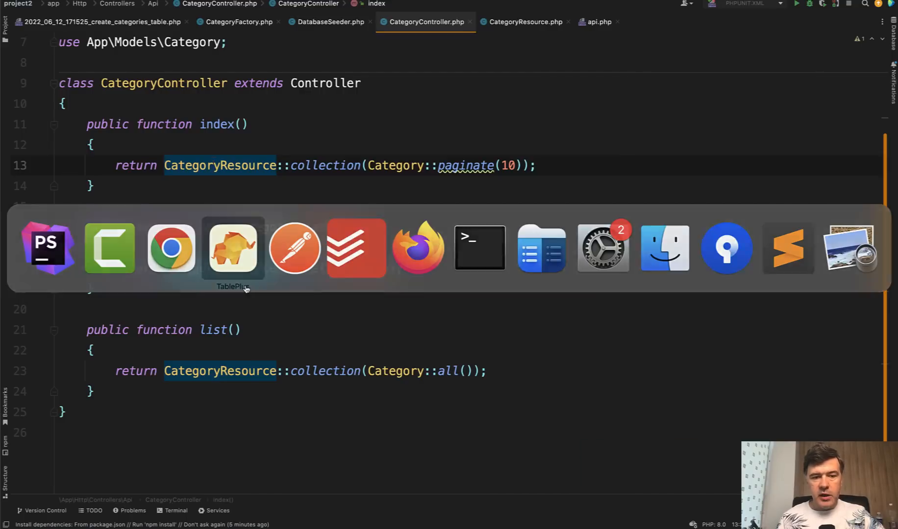
left_click(233, 248)
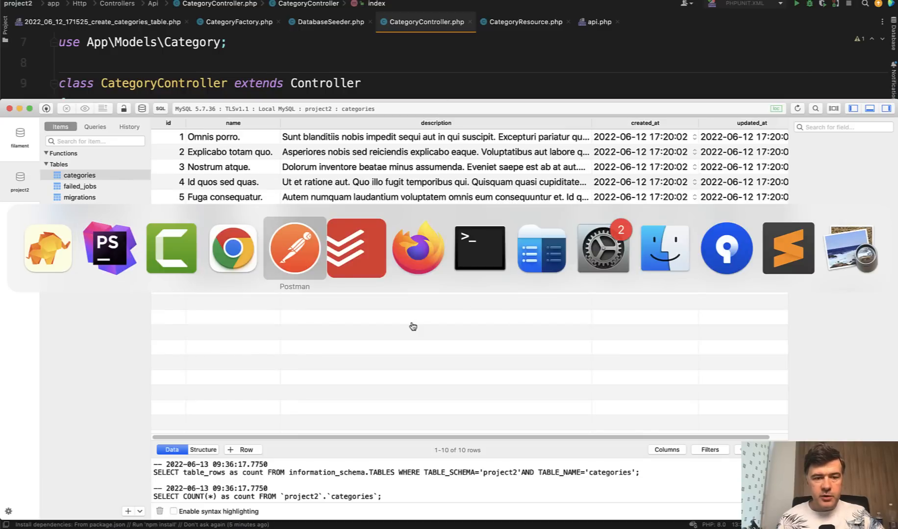
left_click(294, 248)
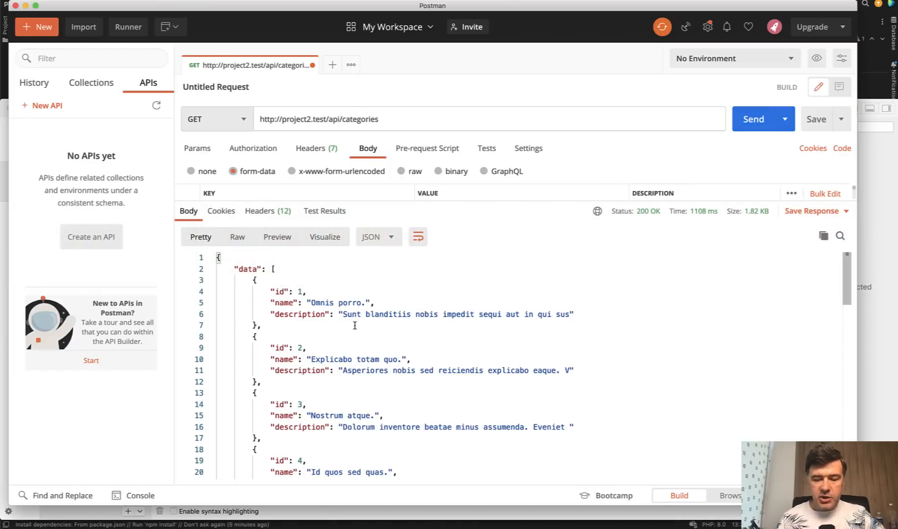
Step: Inspect the GET /api/categories JSON, then return to CategoryResource.php in PhpStorm
left_click(752, 120)
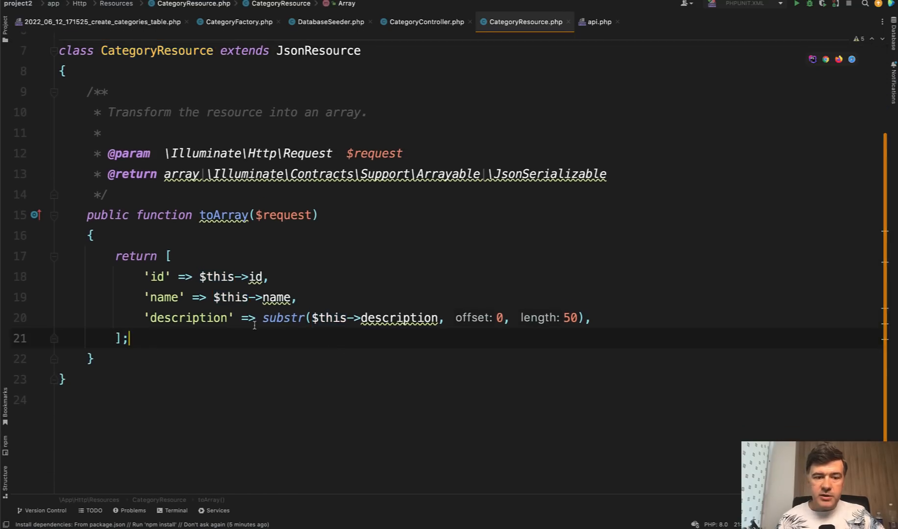
Step: Switch from CategoryResource.php to CategoryController.php with show returning CategoryResource::make
double_click(189, 318)
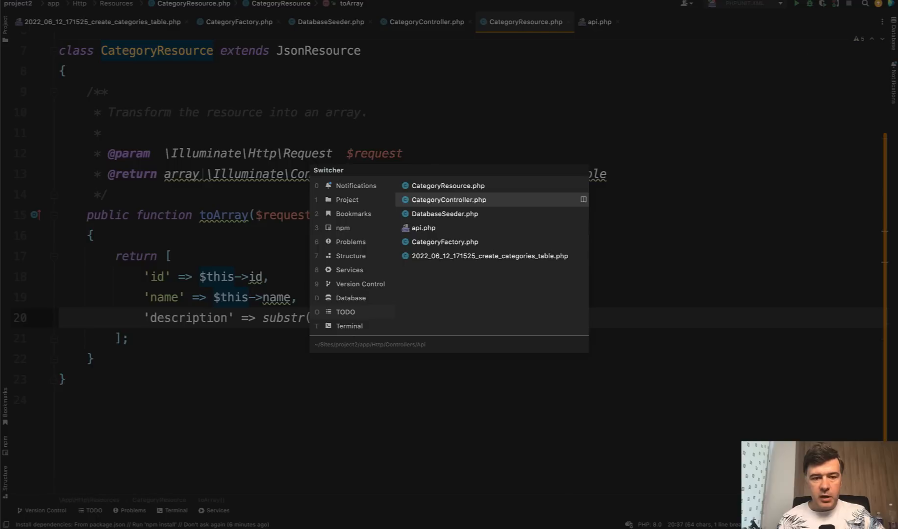
left_click(449, 200)
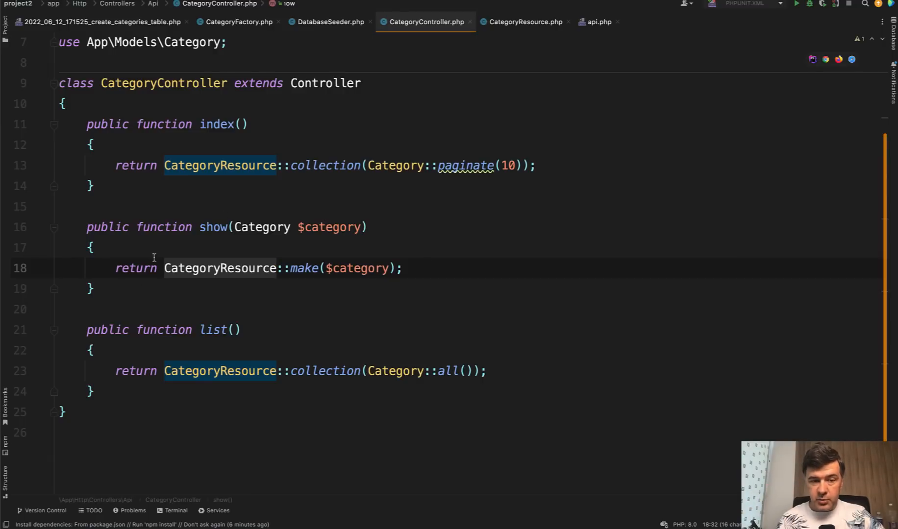
left_click(521, 22)
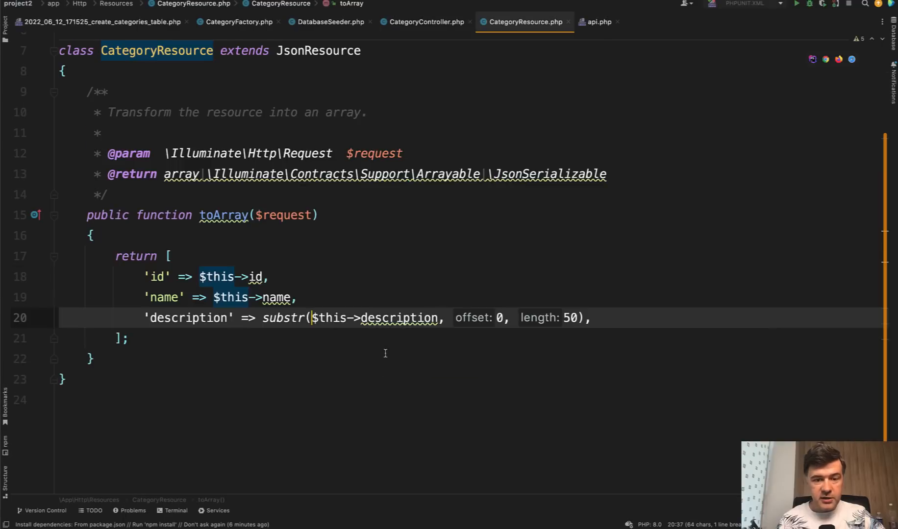
left_click(425, 22)
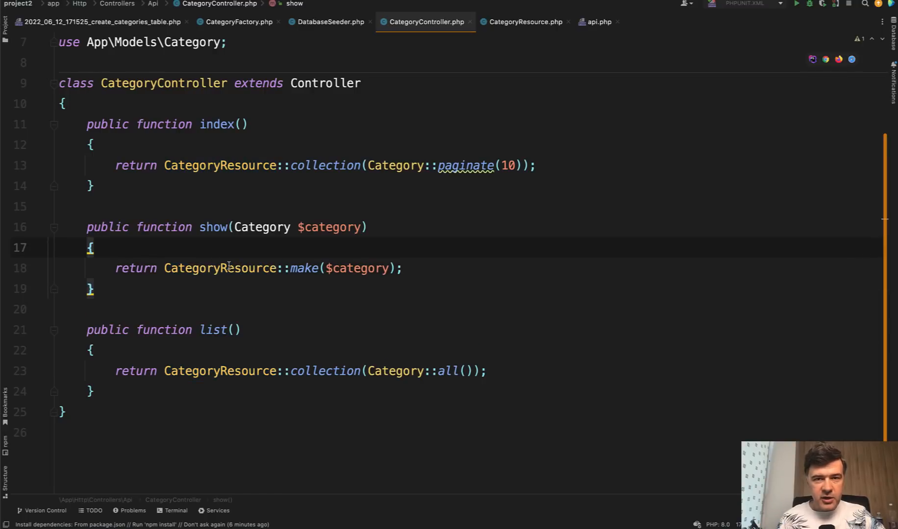
mouse_move(204, 268)
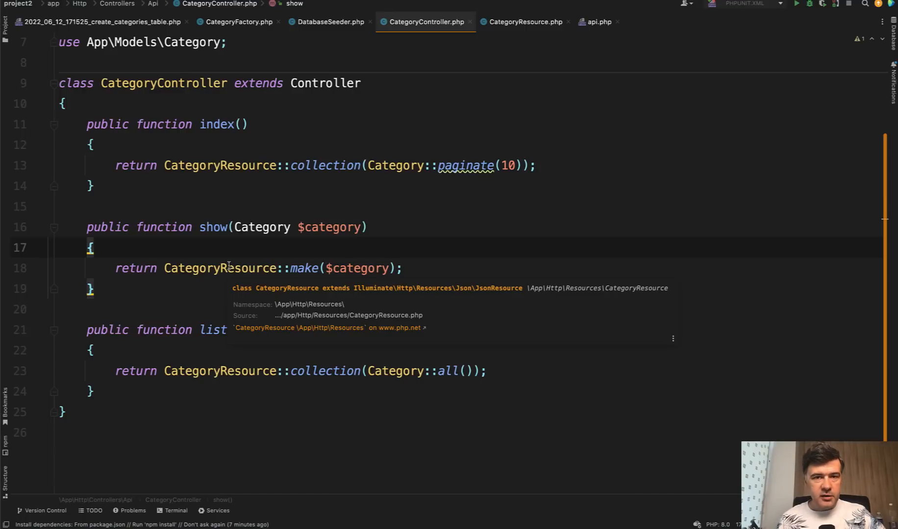
double_click(212, 330)
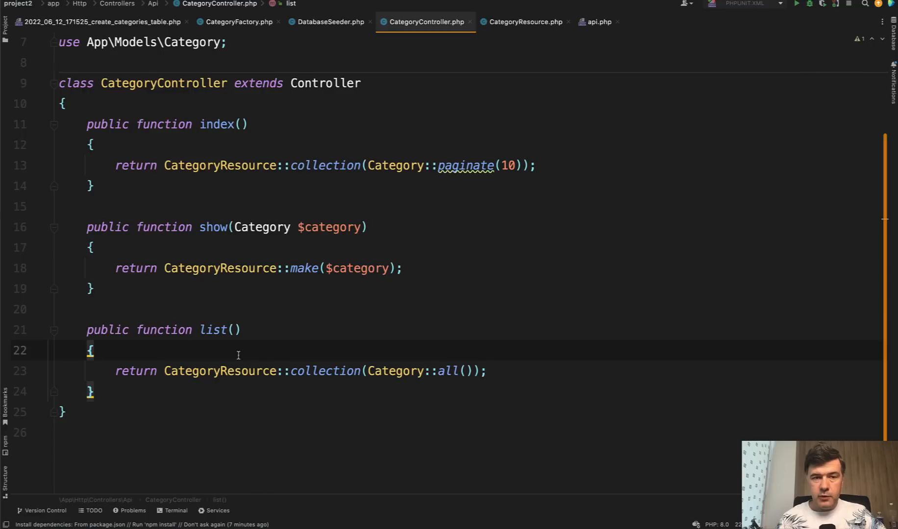
Step: Check the api.php category routes and CategoryController, then open Terminal in project2
left_click(598, 22)
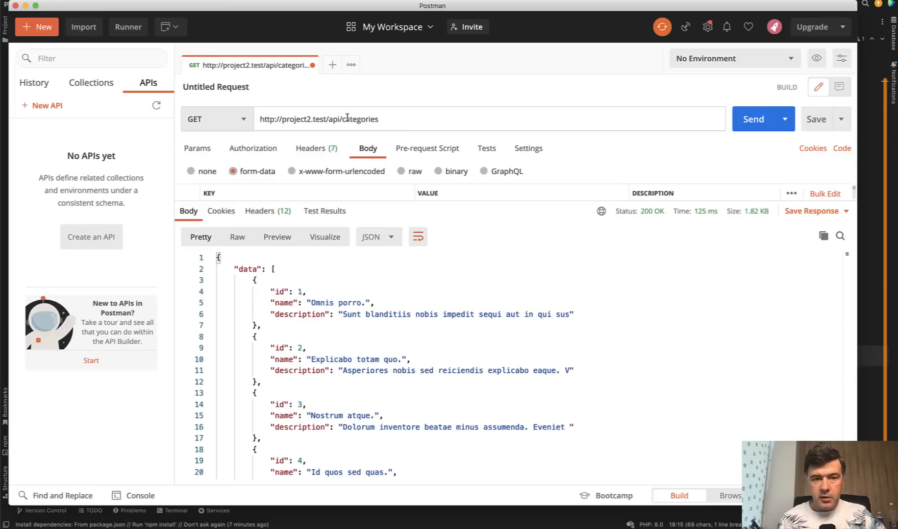
type("lists/categories', [CategoryController::class, 'list']);")
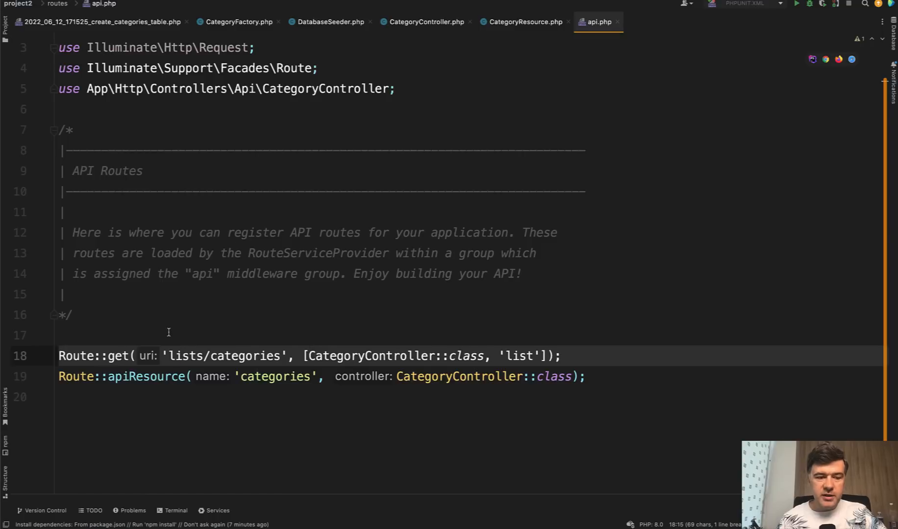
left_click(423, 21)
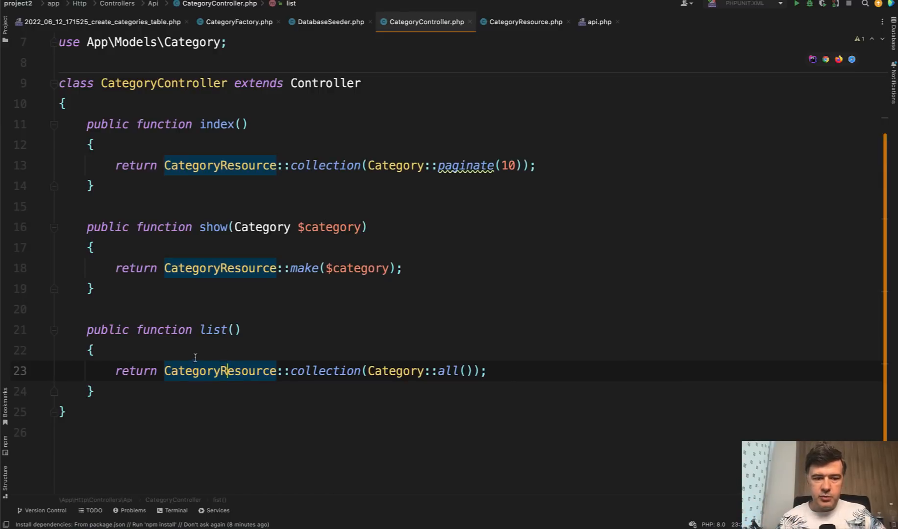
left_click(89, 350)
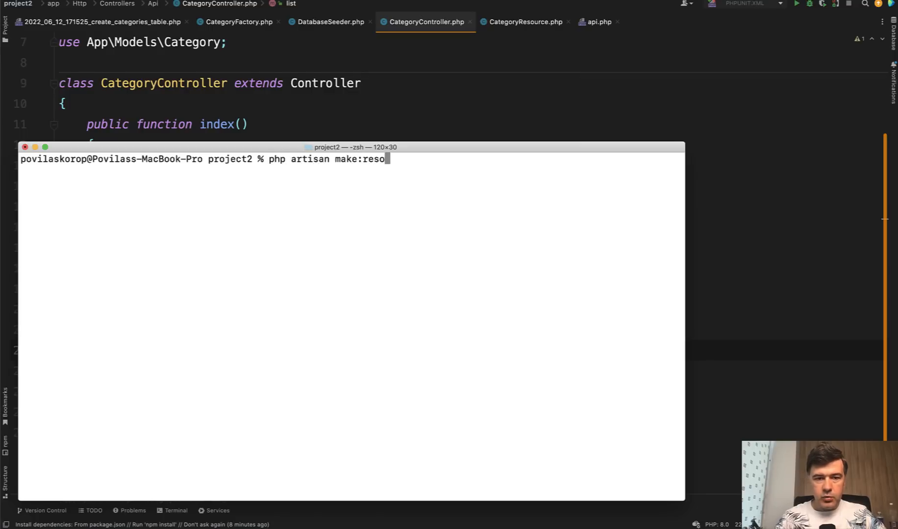
Step: Run php artisan make:resource for CategoryShowResource and CategoriesListResource
type("urce Categor")
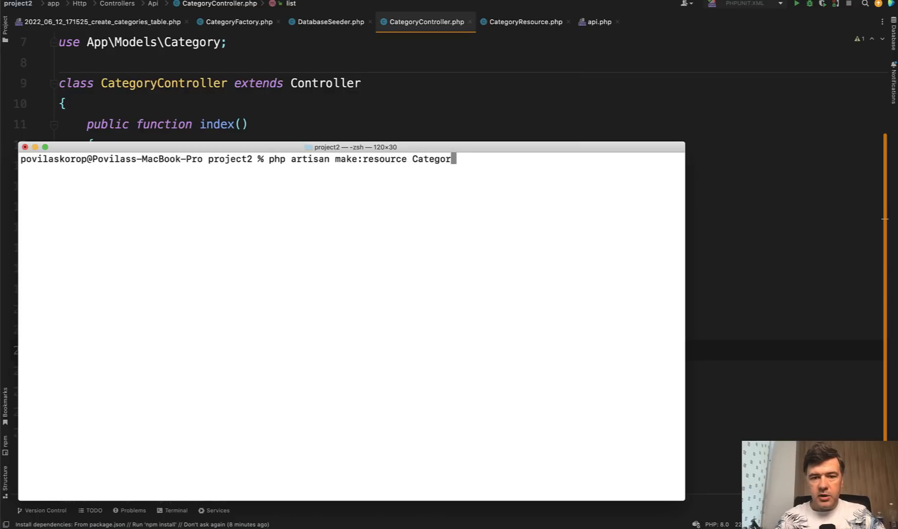
type("Show")
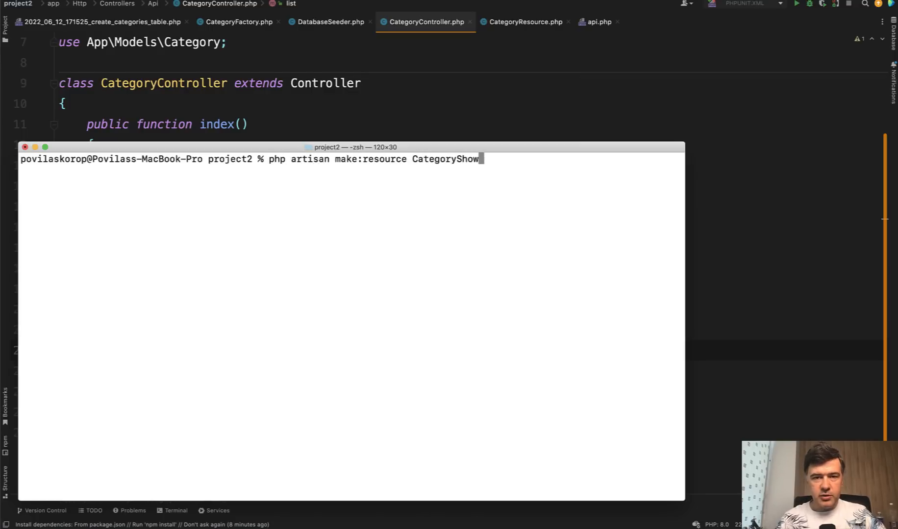
type("Resource")
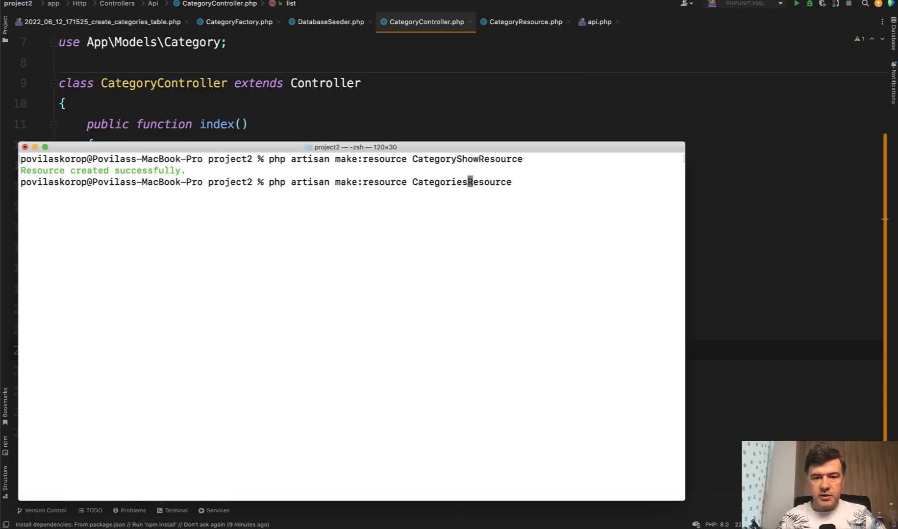
type("List")
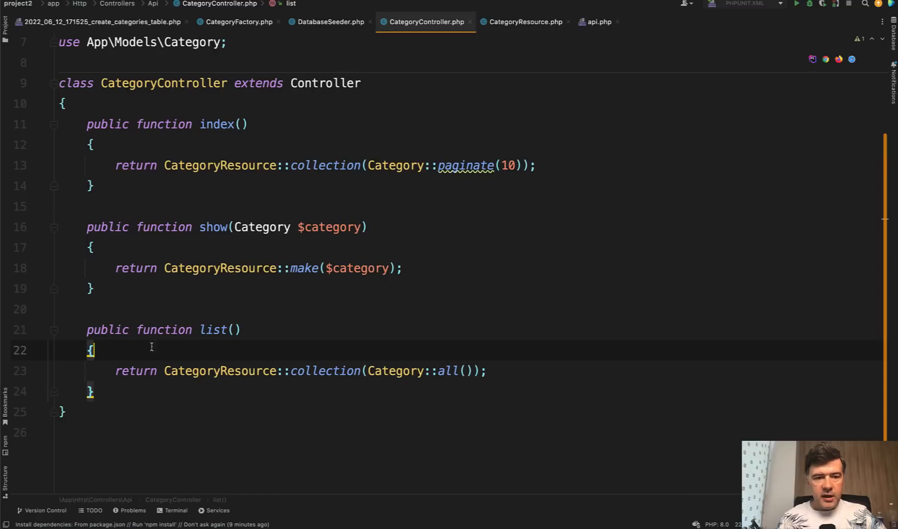
Step: Refactor-rename CategoryResource.php to CategoriesResource, updating all three controller methods
left_click(6, 17)
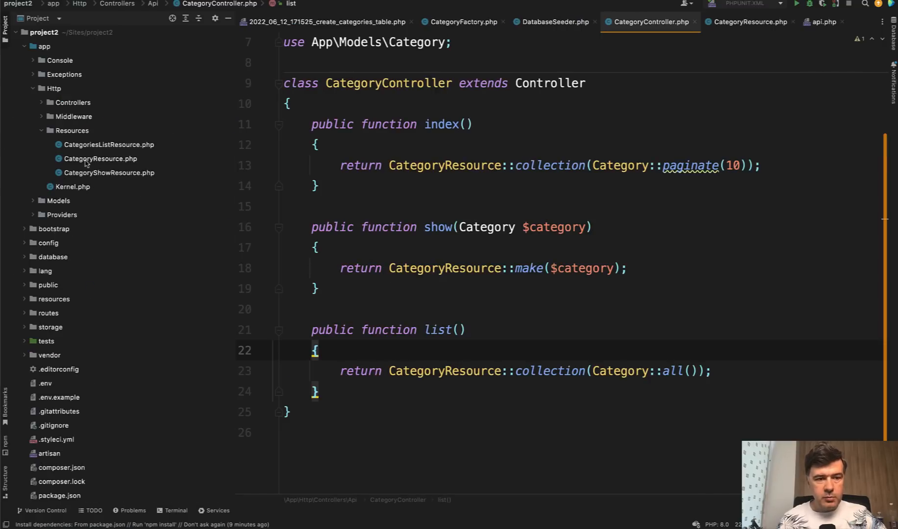
right_click(101, 159)
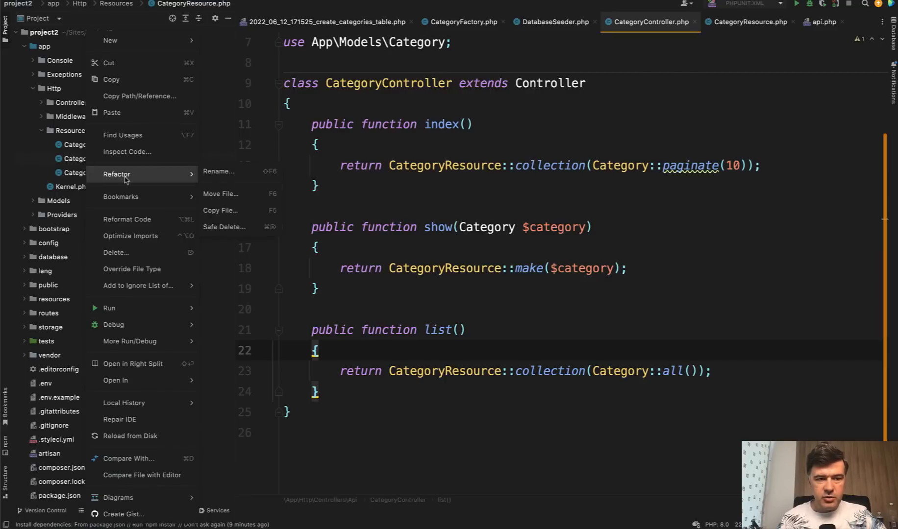
left_click(218, 171)
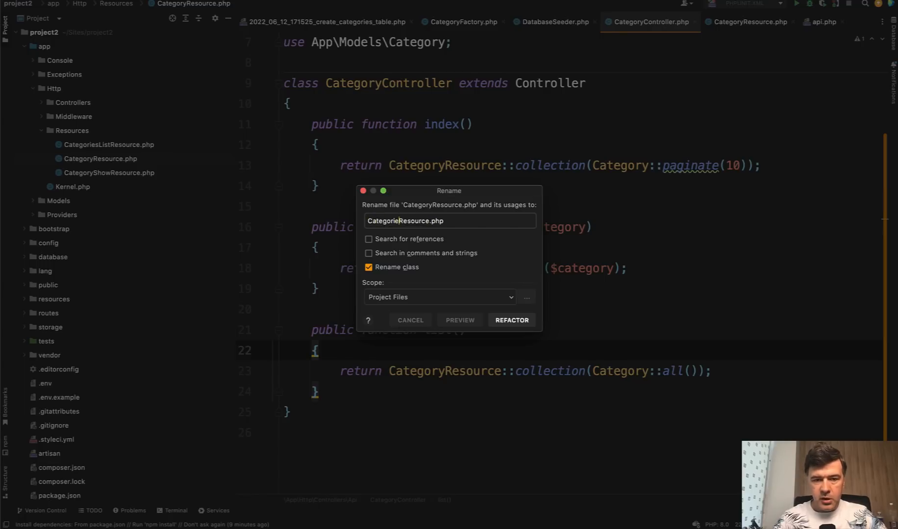
left_click(511, 320)
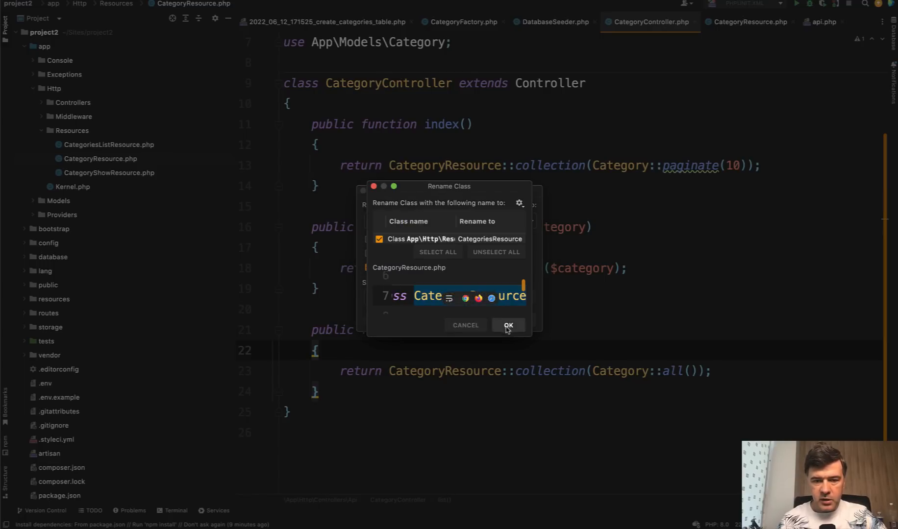
left_click(507, 325)
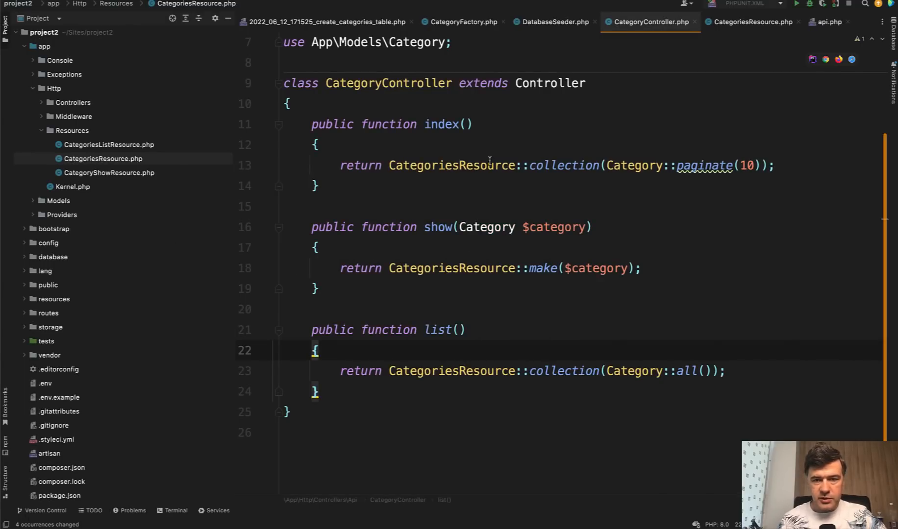
double_click(439, 227)
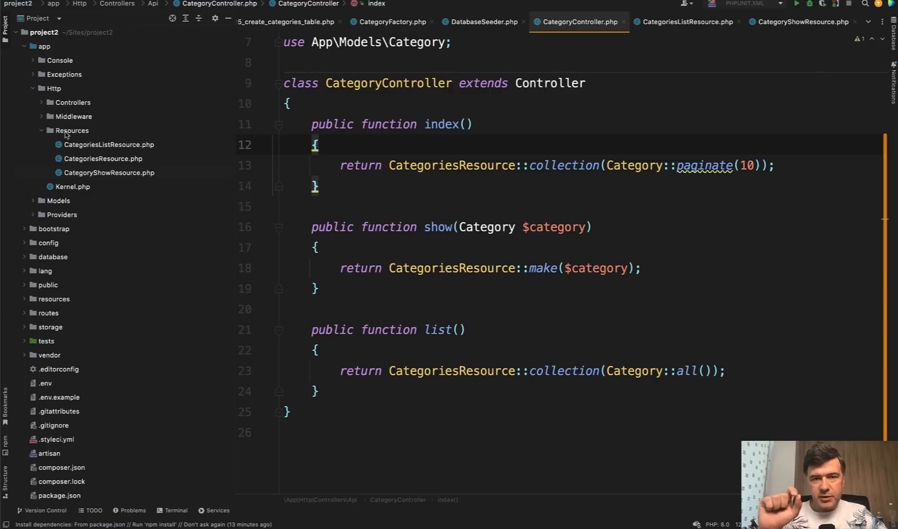
mouse_move(93, 207)
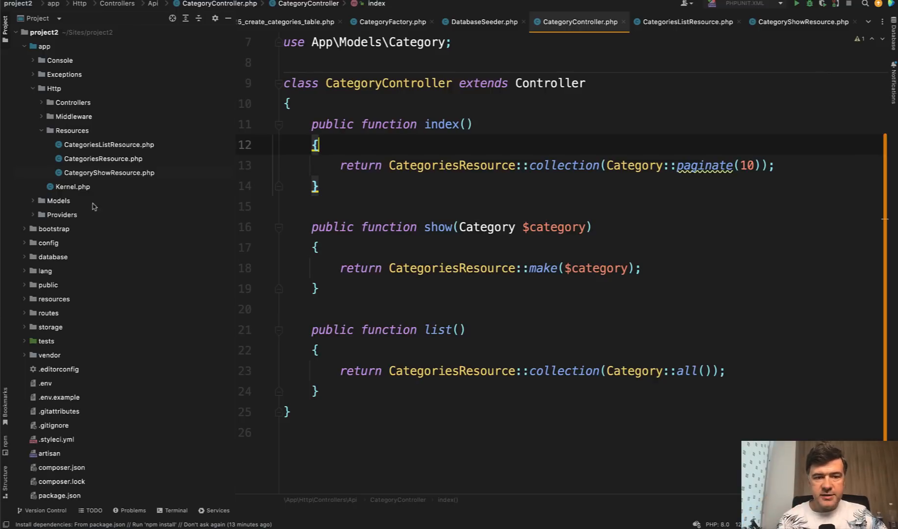
mouse_move(140, 247)
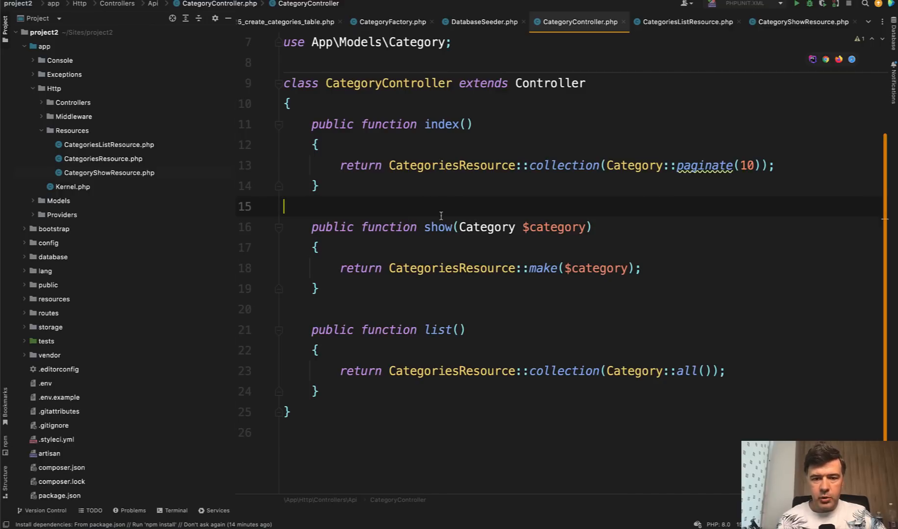
Step: Make CategoriesListResource's toArray return only 'id' and 'name'
left_click(750, 21)
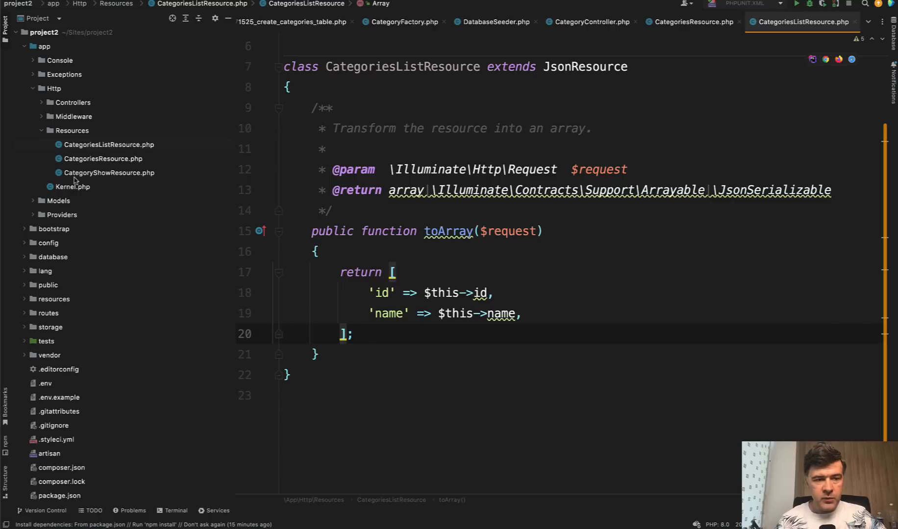
Step: Add 'description' => $this->description to CategoryShowResource's toArray, then view Postman
left_click(108, 172)
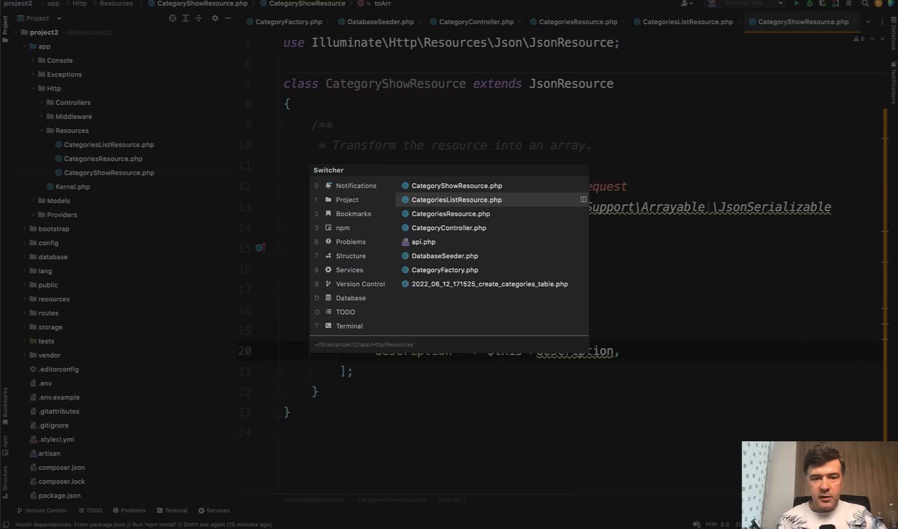
left_click(448, 227)
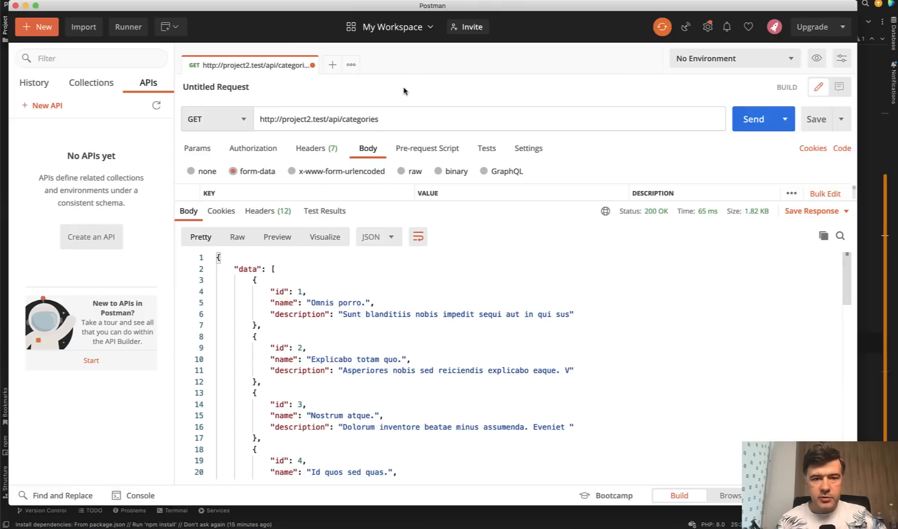
Step: Send GET /api/categories/1 for the full description, then check CategoryController's show and list
type("/1")
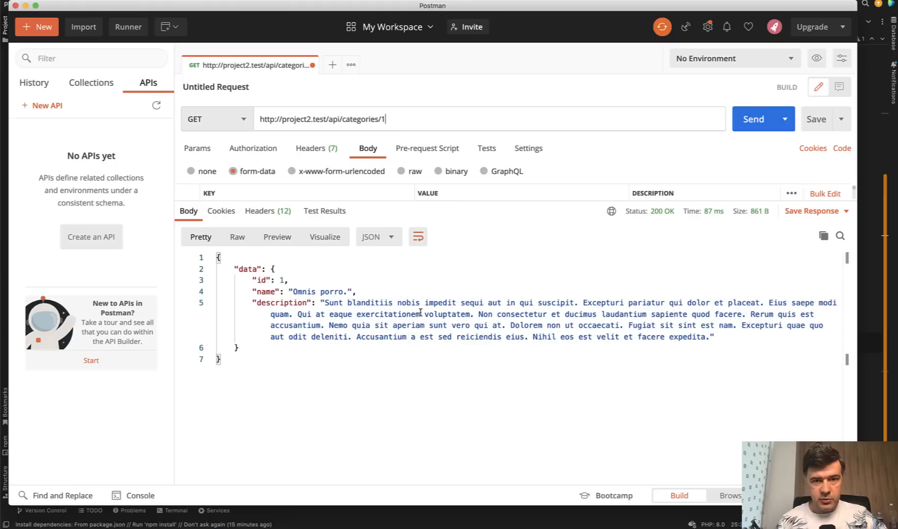
type("list(")
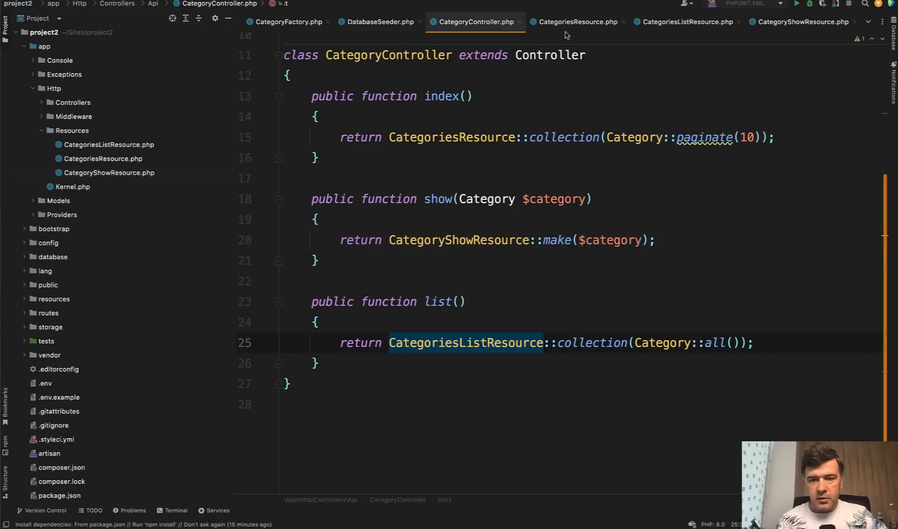
left_click(833, 22)
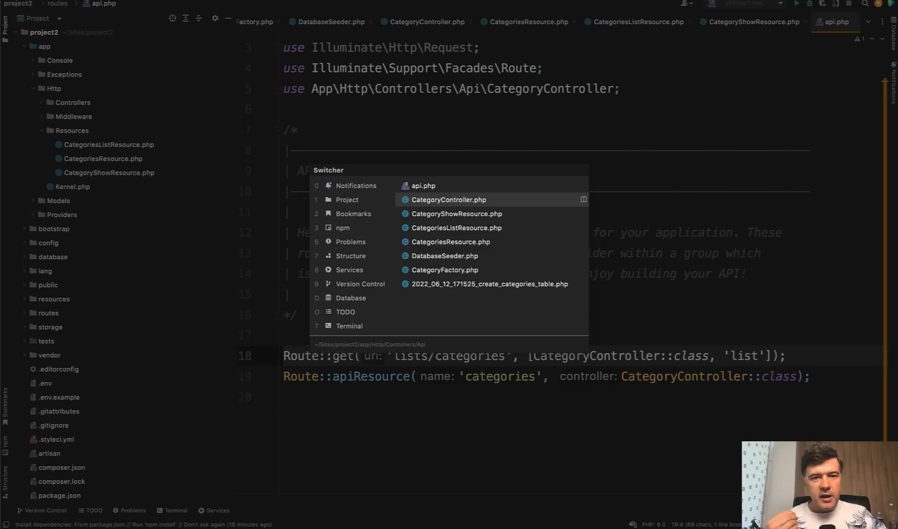
left_click(449, 200)
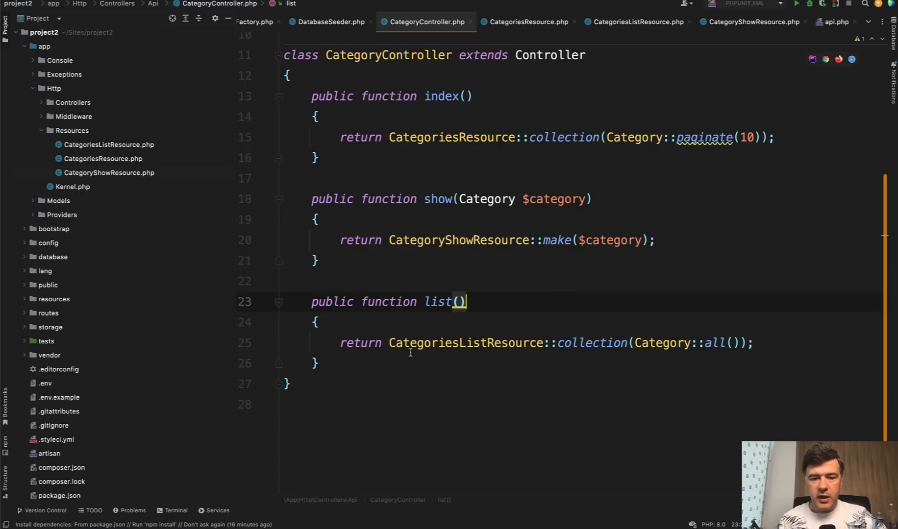
double_click(467, 342)
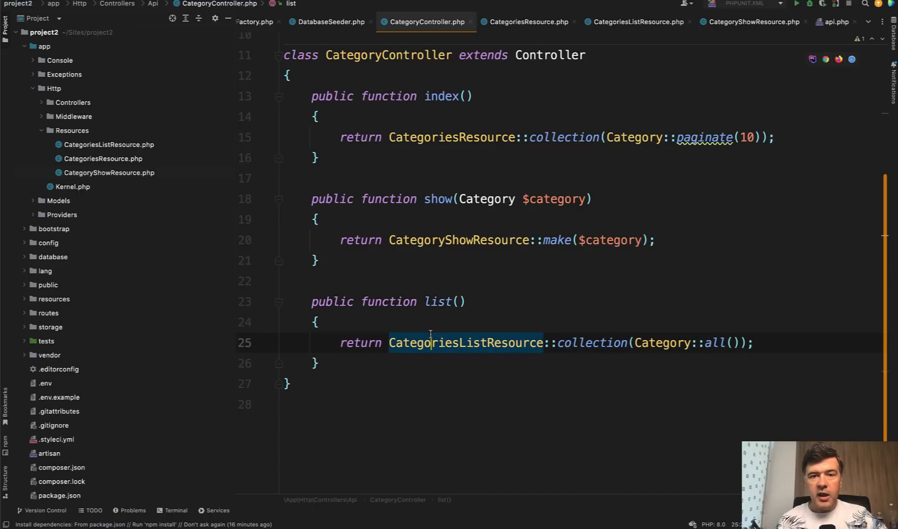